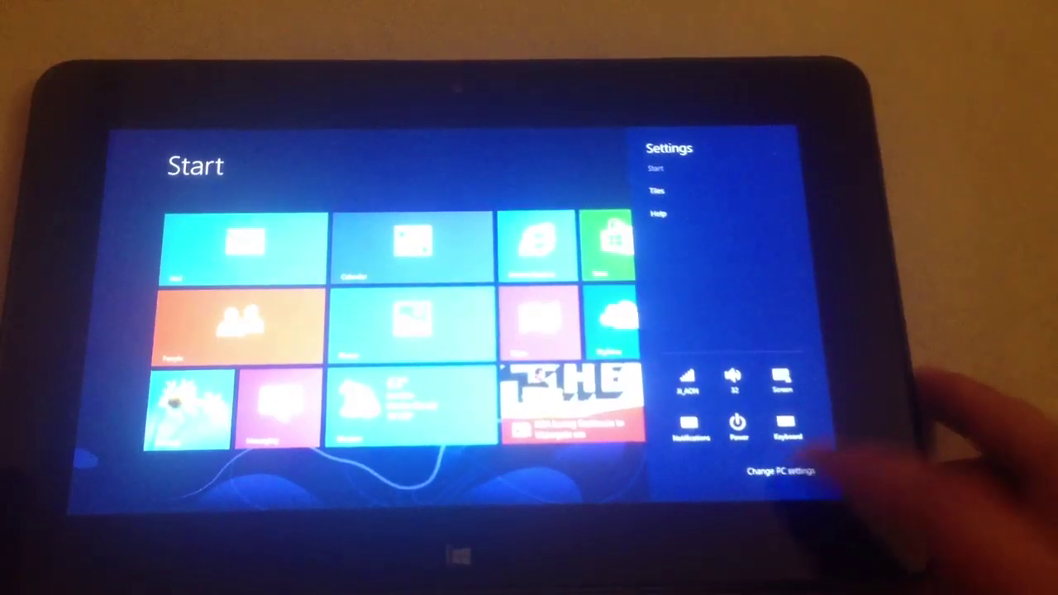
# Launch the full PC settings app from the Settings charm's Change PC settings link.
pyautogui.click(774, 473)
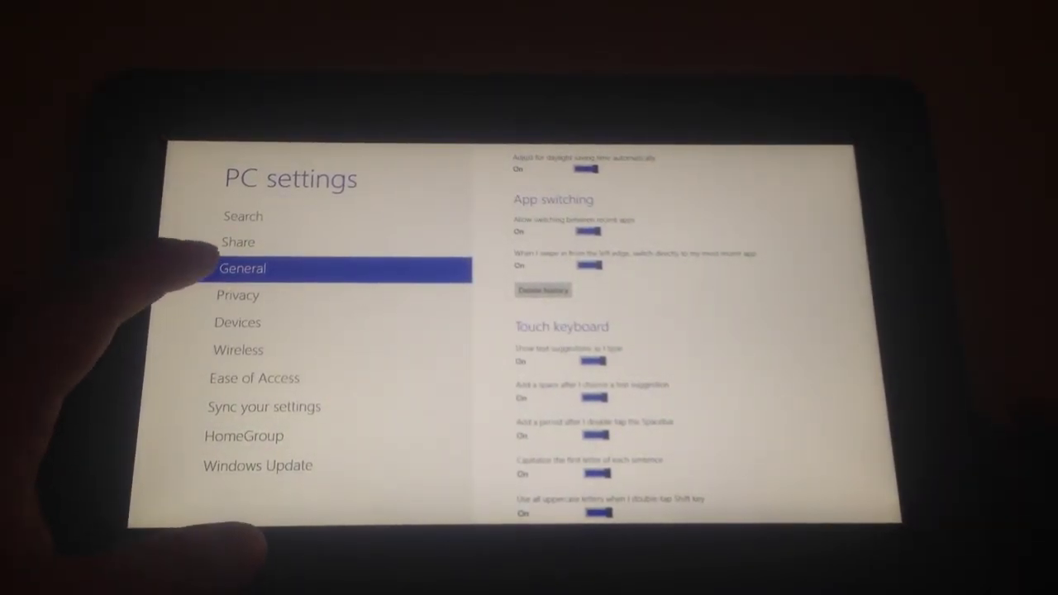
# Scroll the General page to Refresh your PC, Remove everything and Advanced startup.
pyautogui.scroll(3)
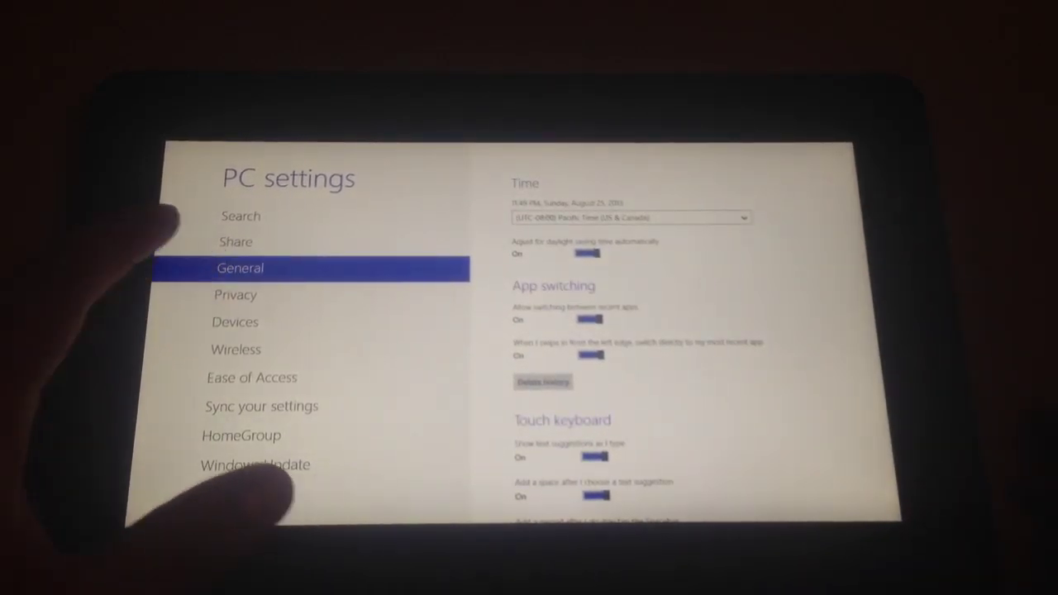
pyautogui.scroll(-3)
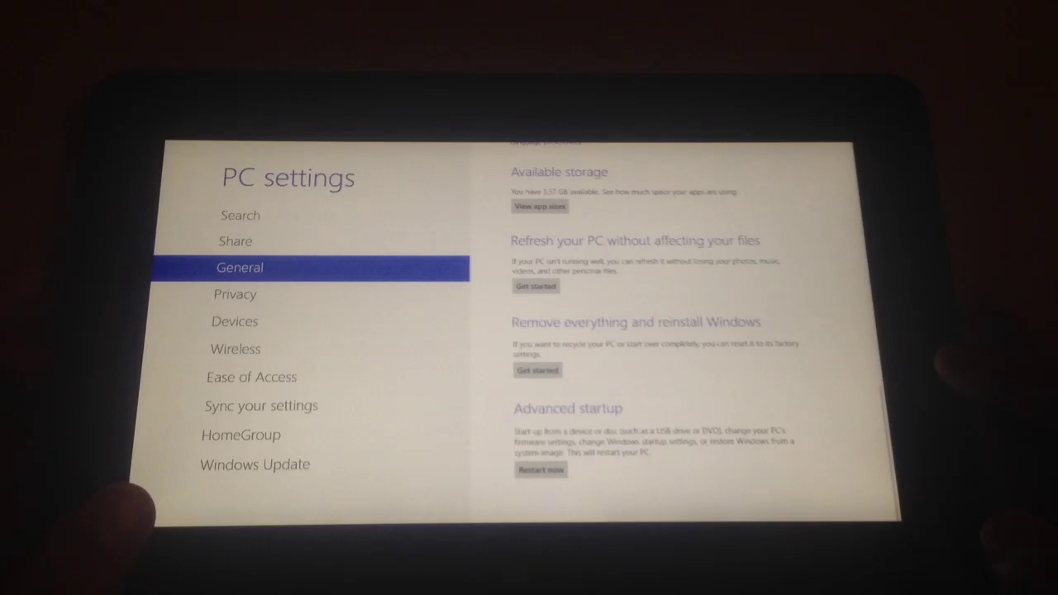